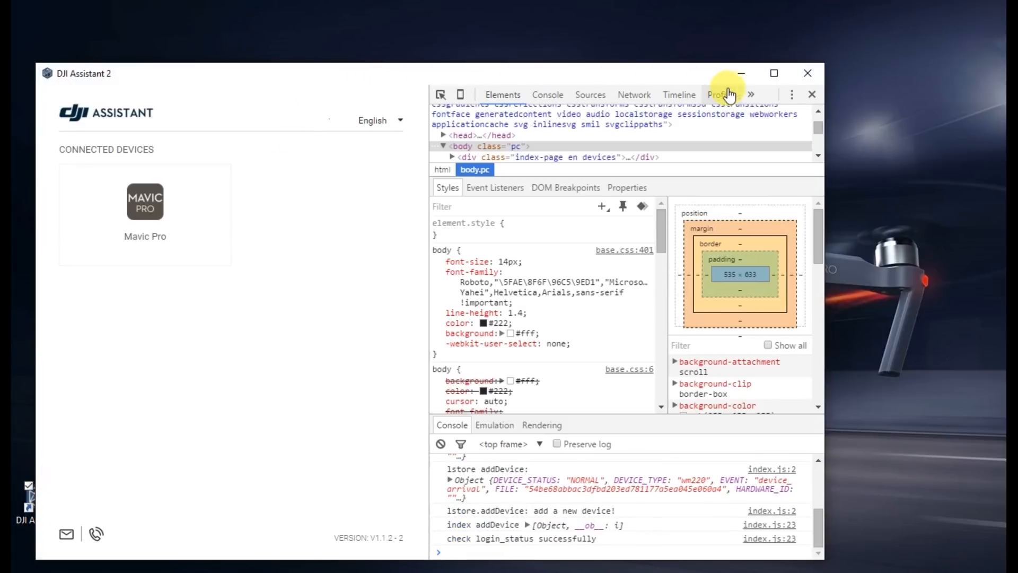
- In DevTools, open Resources and show the file:// Local Storage entries, with debug set to 1
left_click(752, 94)
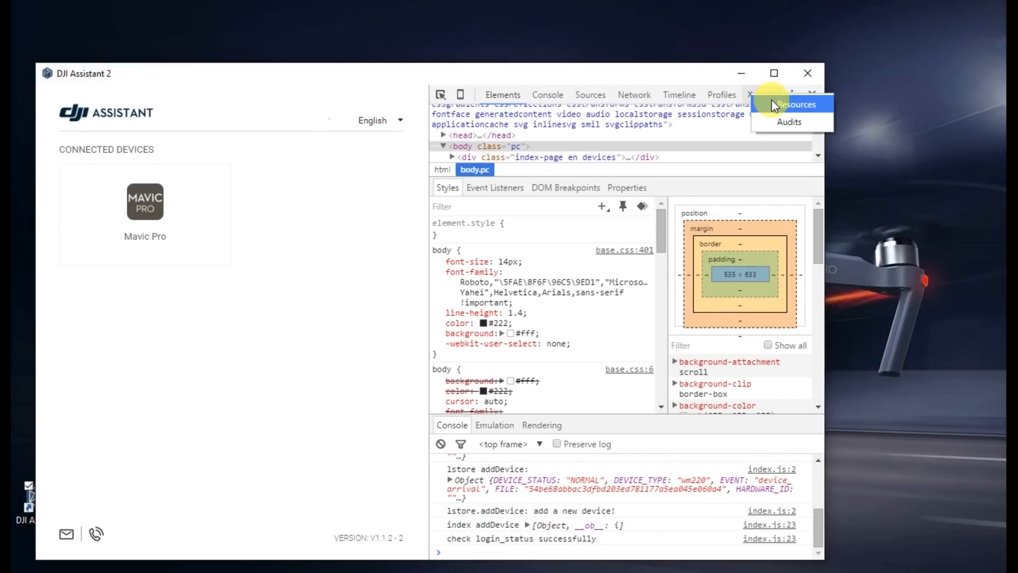
left_click(793, 104)
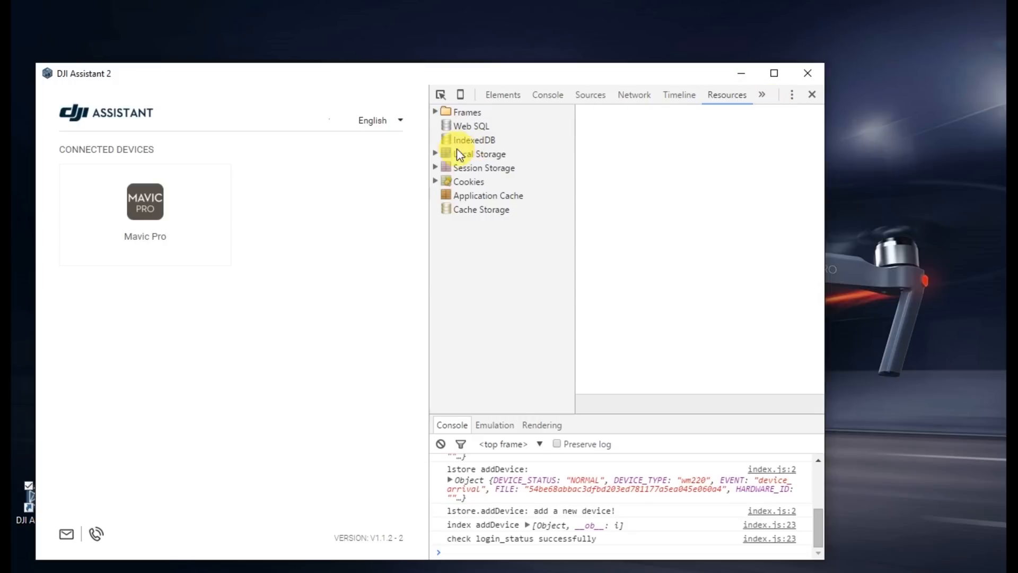
left_click(435, 154)
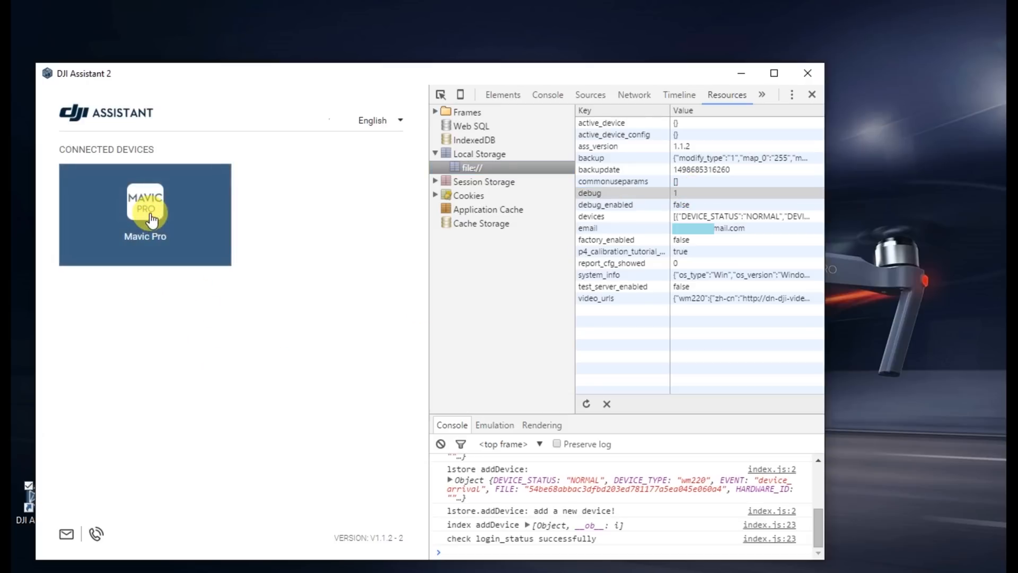
- Open the Mavic Pro device and go to its Parameters page from the sidebar
left_click(144, 210)
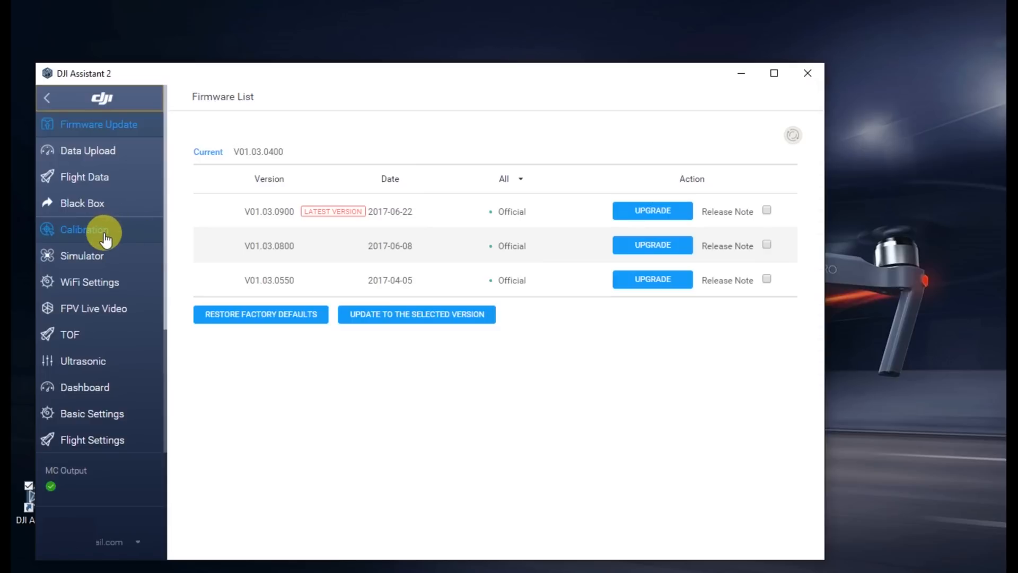
scroll("down", 3)
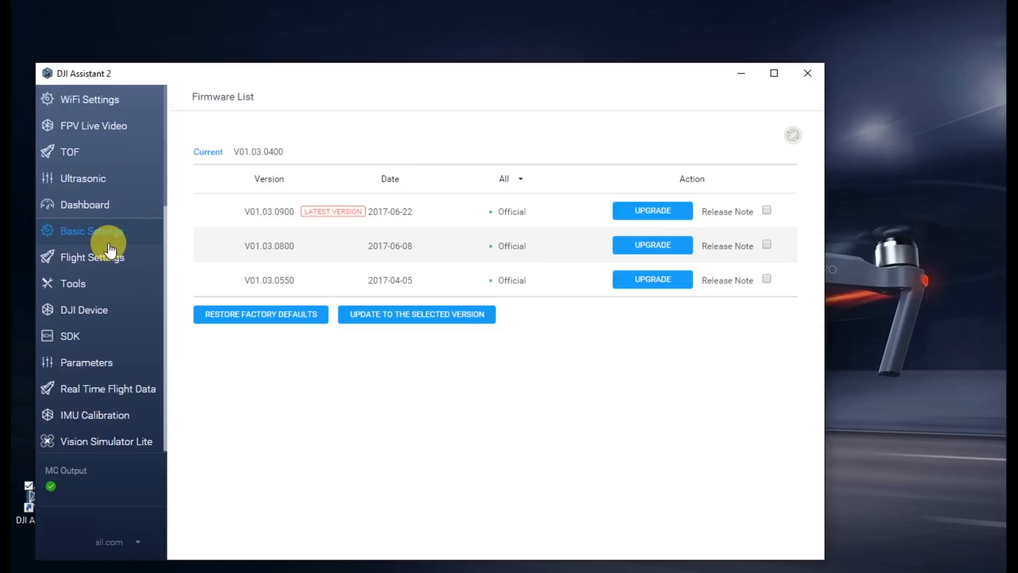
mouse_move(101, 362)
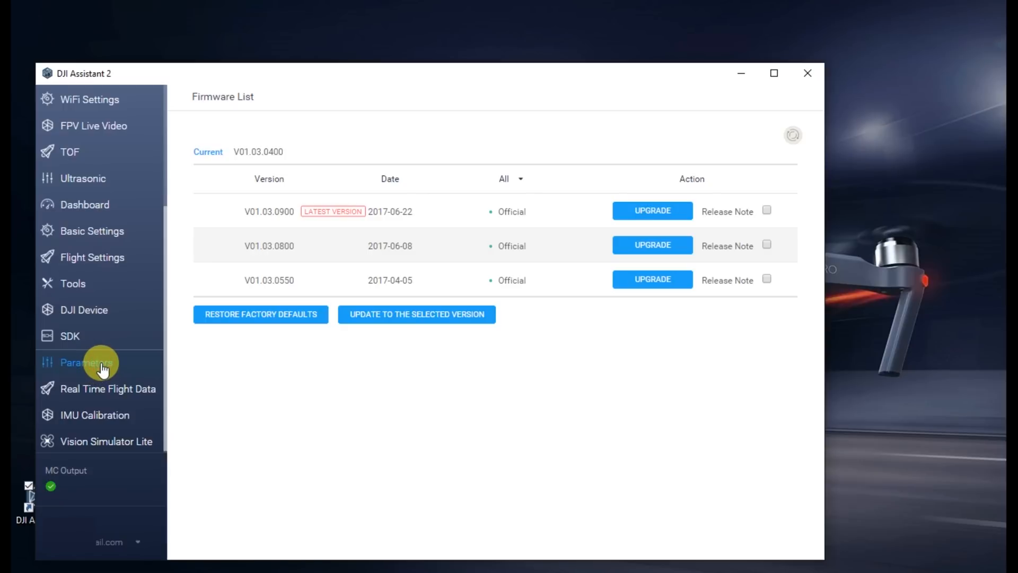
left_click(84, 362)
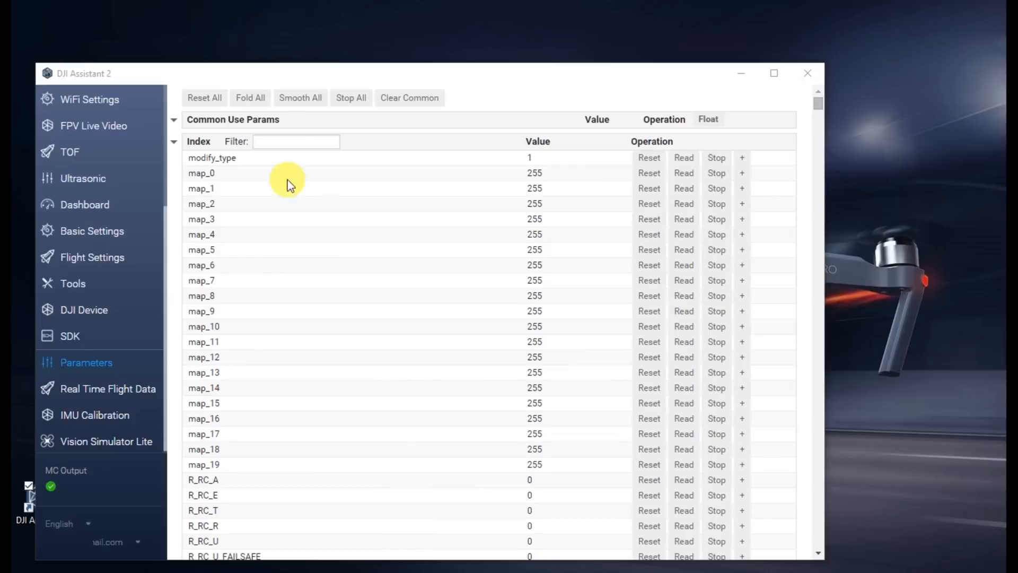
- Filter the parameter list by typing 'limit' into the Filter box
left_click(296, 142)
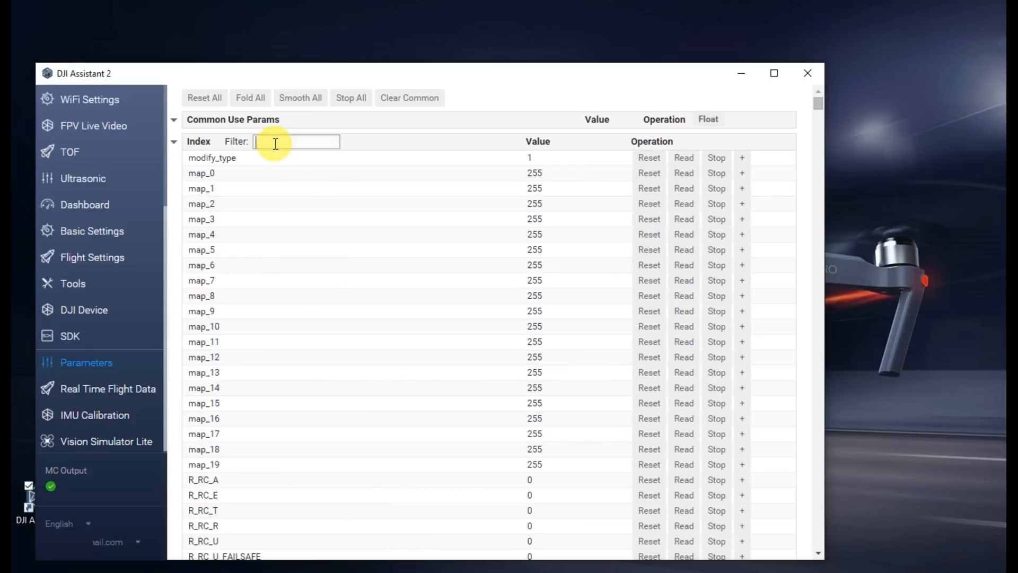
type("limit_height")
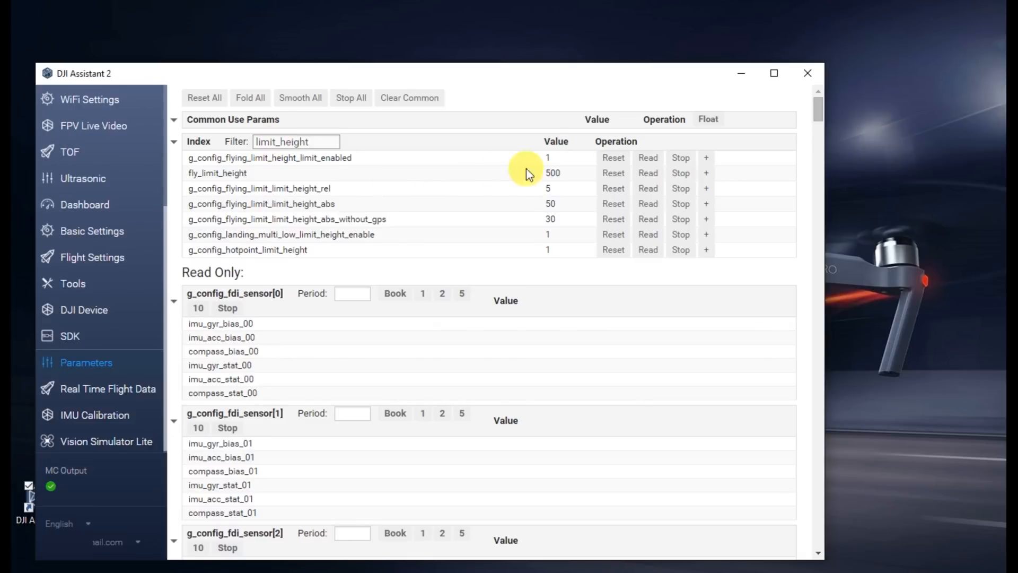
- Set limit_enabled to 2 and both height limits to 2500, then close the window
left_click(564, 157)
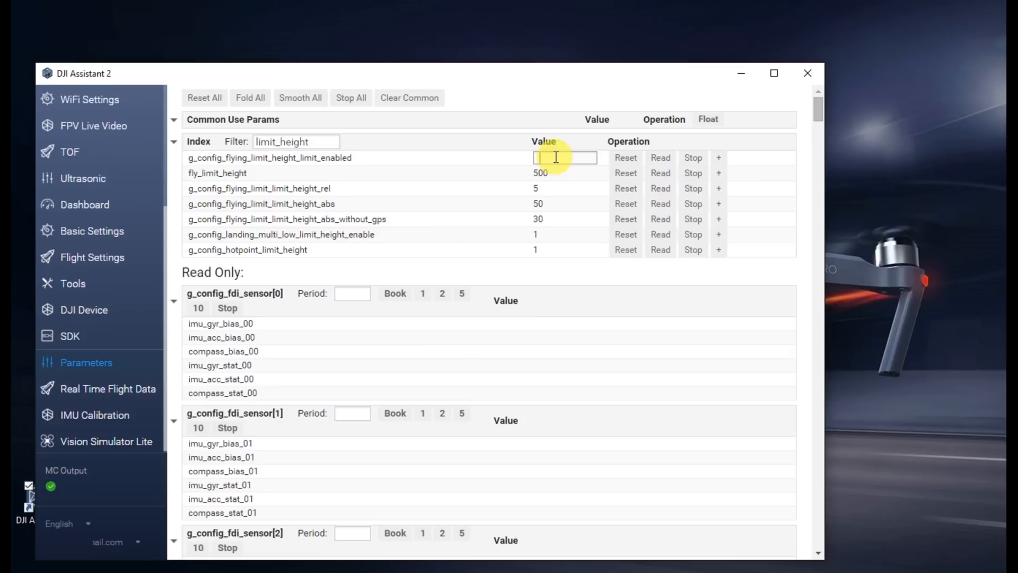
type("2")
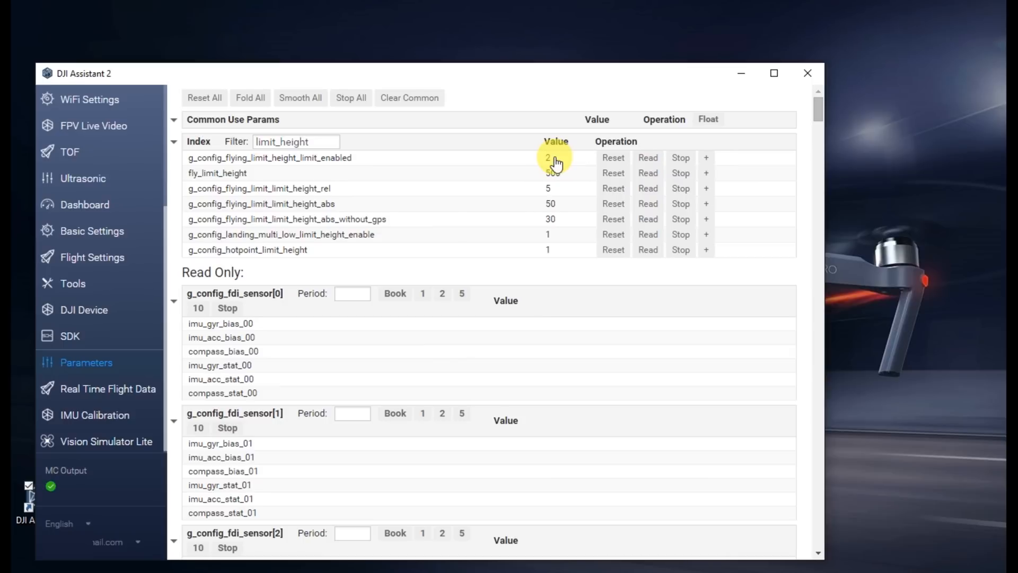
left_click(547, 189)
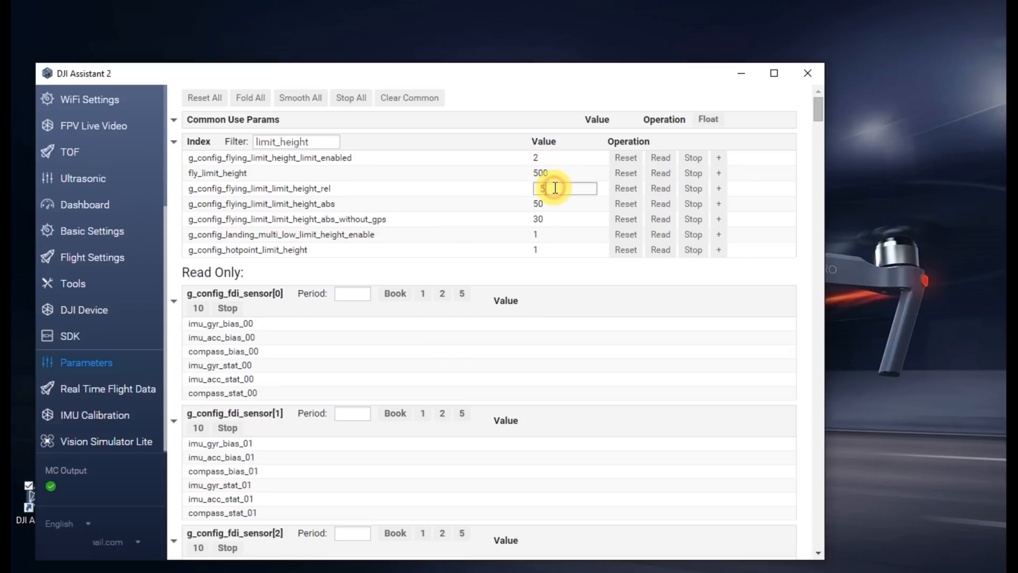
type("2500")
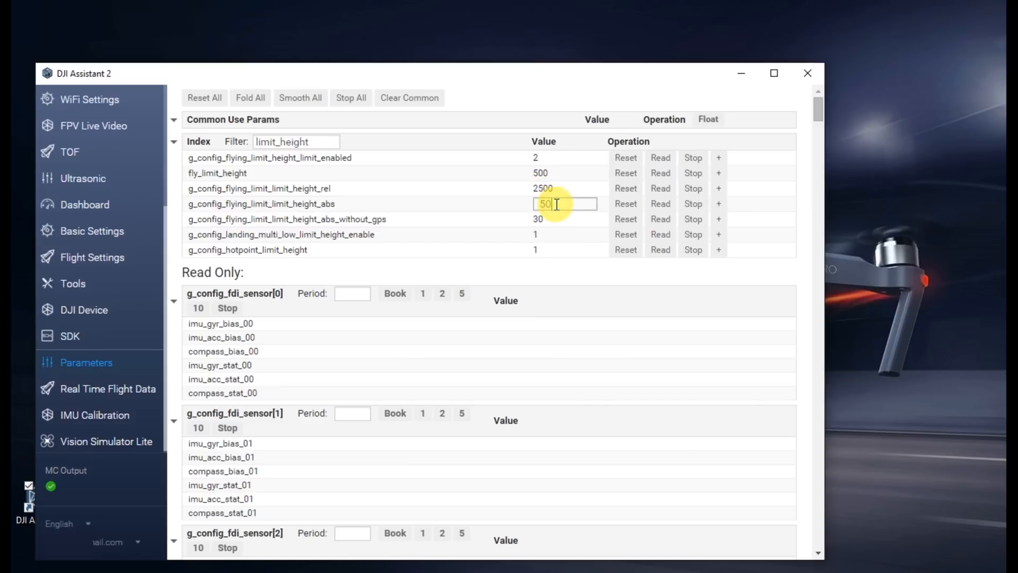
type("2500")
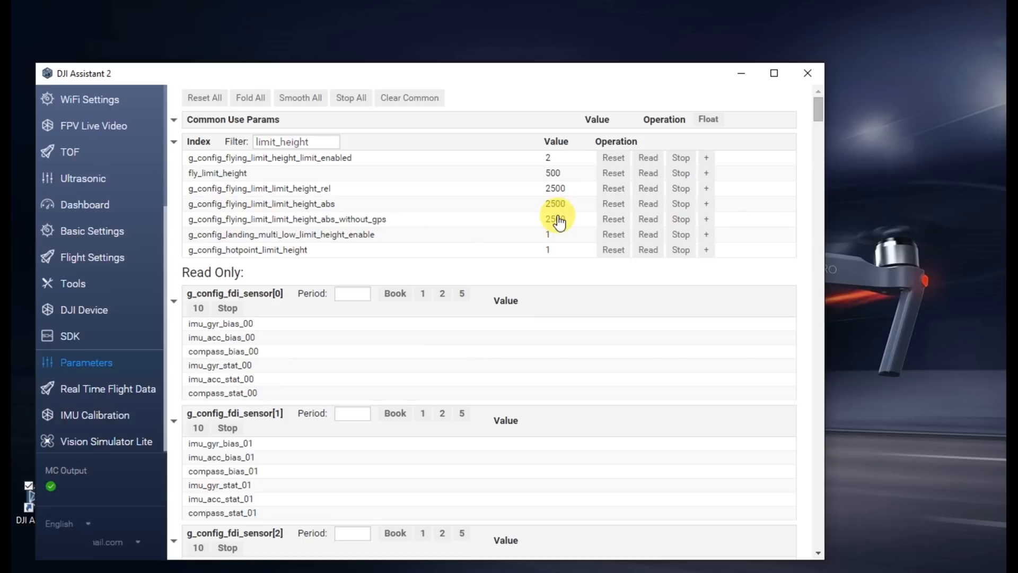
left_click(808, 73)
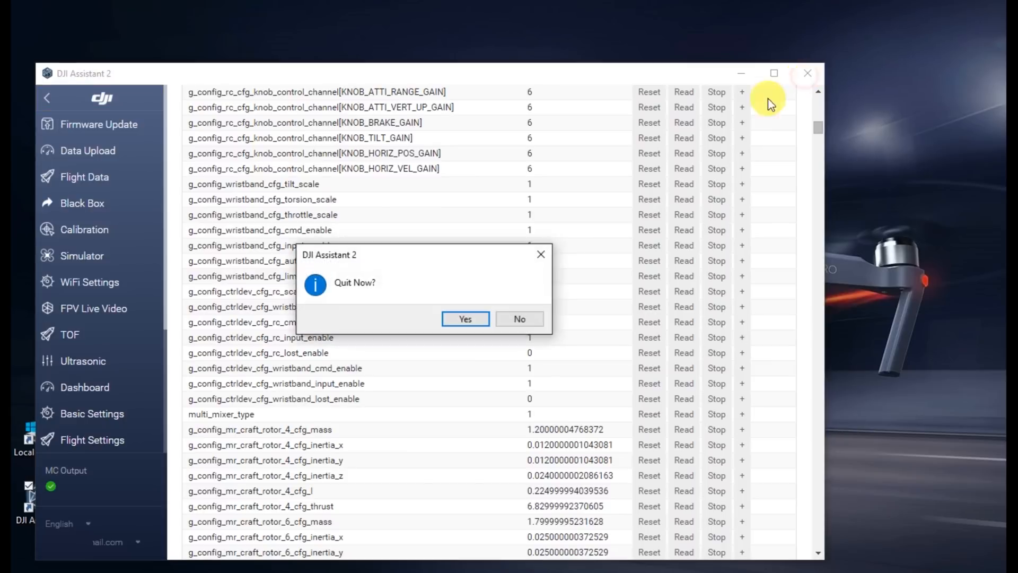